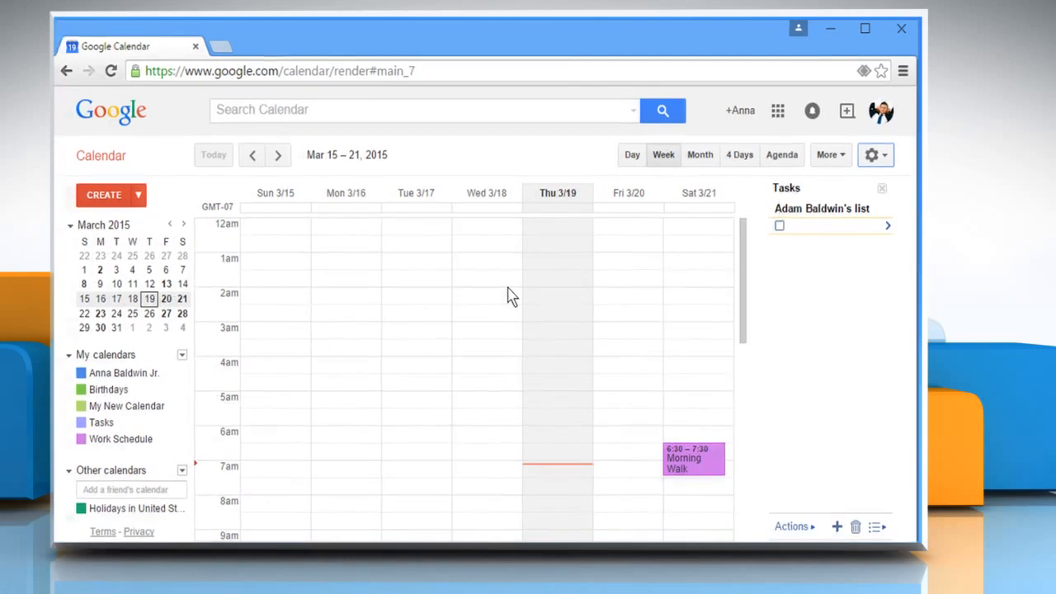
- Bring up the gear menu with Display Density and Settings options
left_click(871, 155)
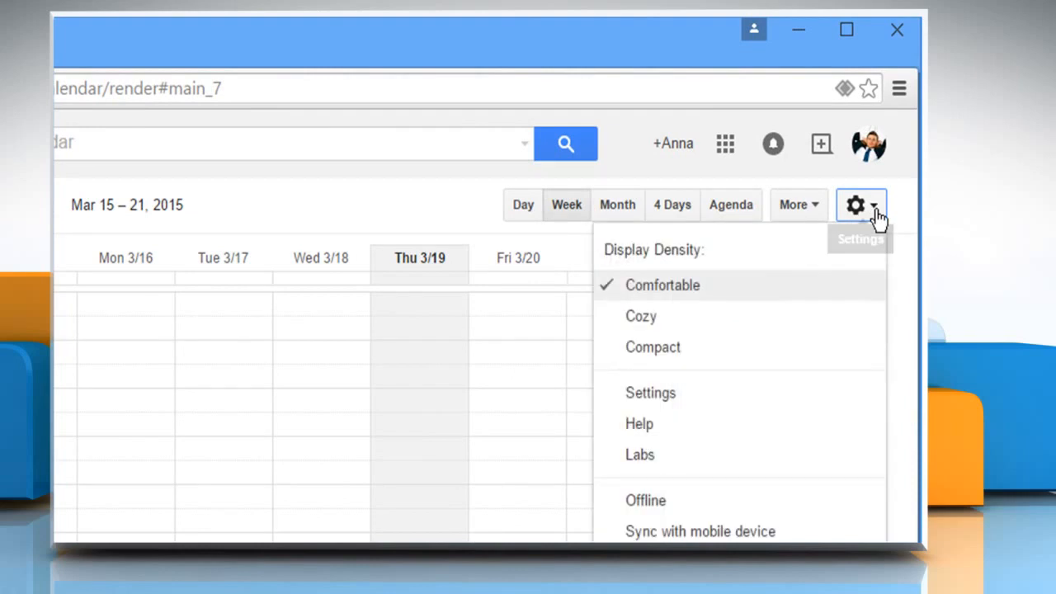
mouse_move(815, 251)
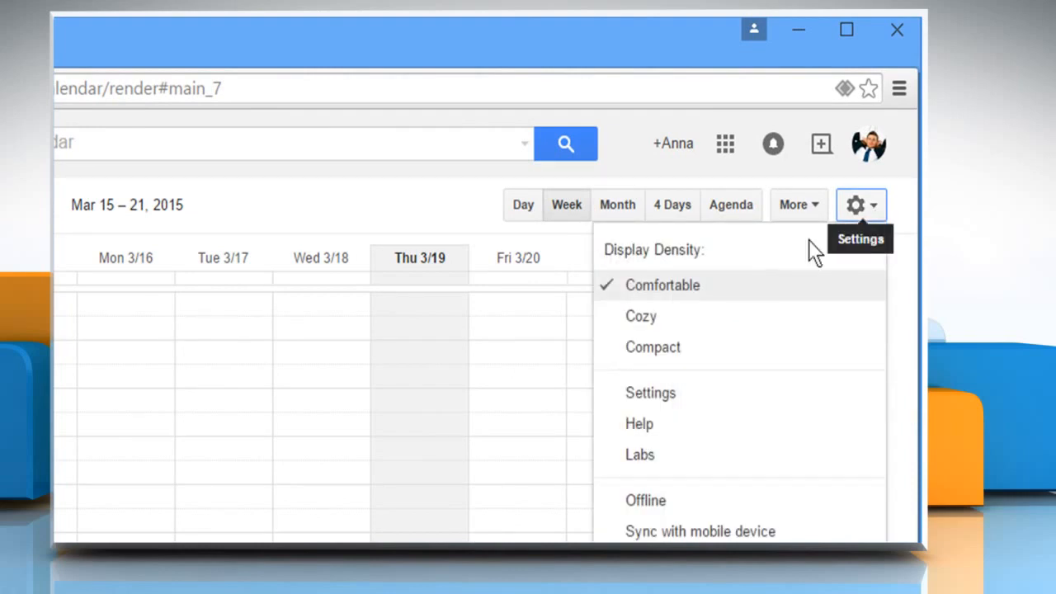
mouse_move(670, 296)
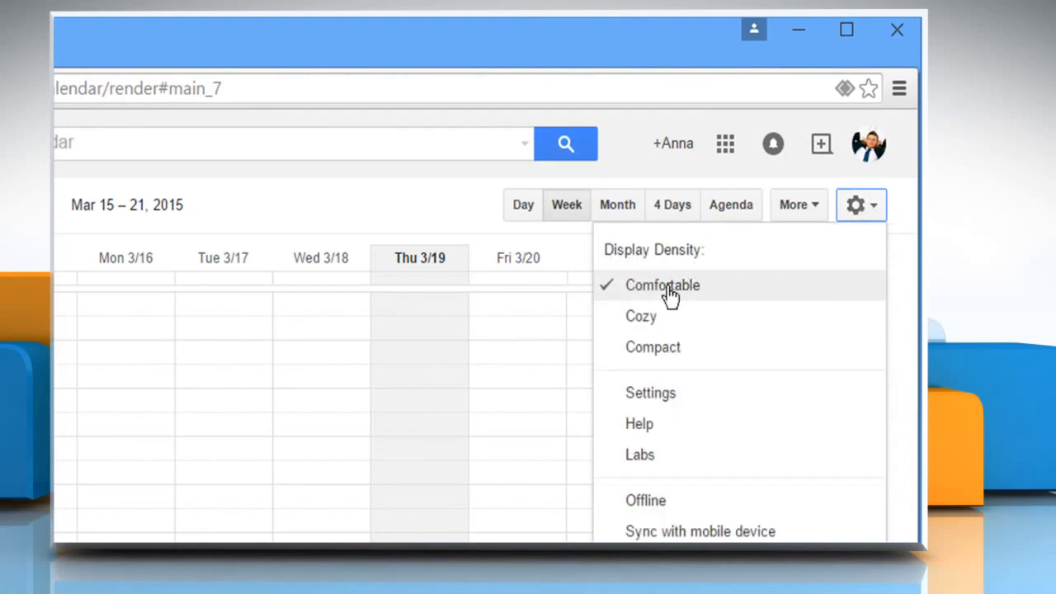
mouse_move(651, 347)
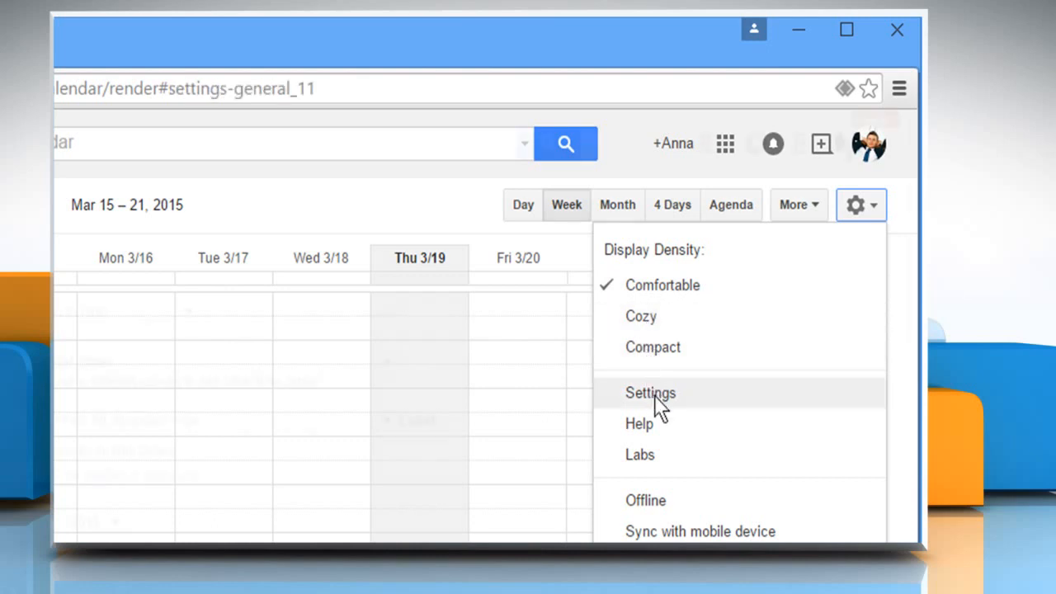
- In Settings, set the current time zone to (GMT-08:00) Pacific Time
left_click(650, 392)
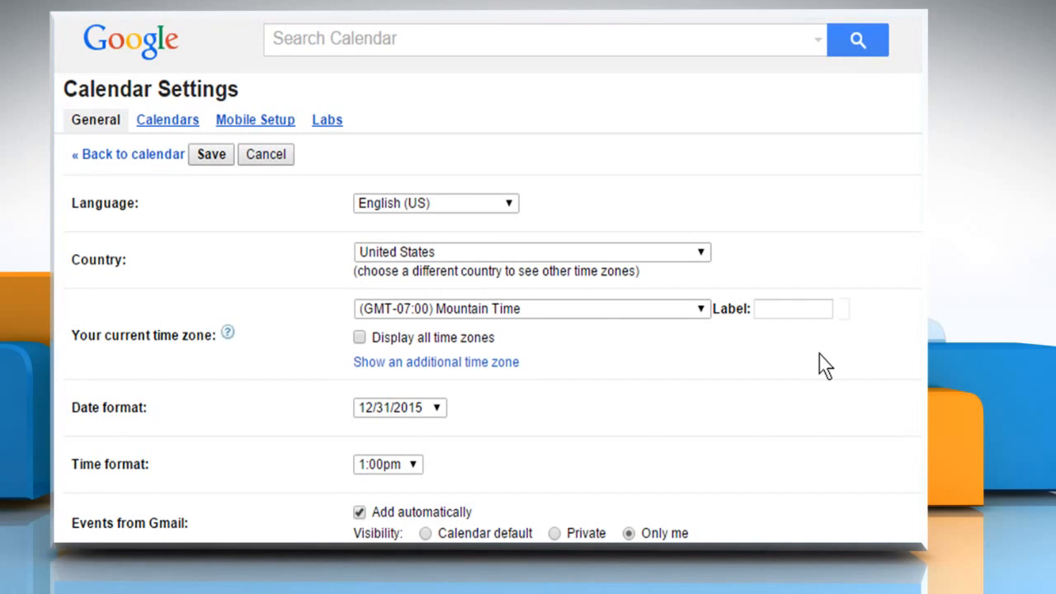
left_click(436, 203)
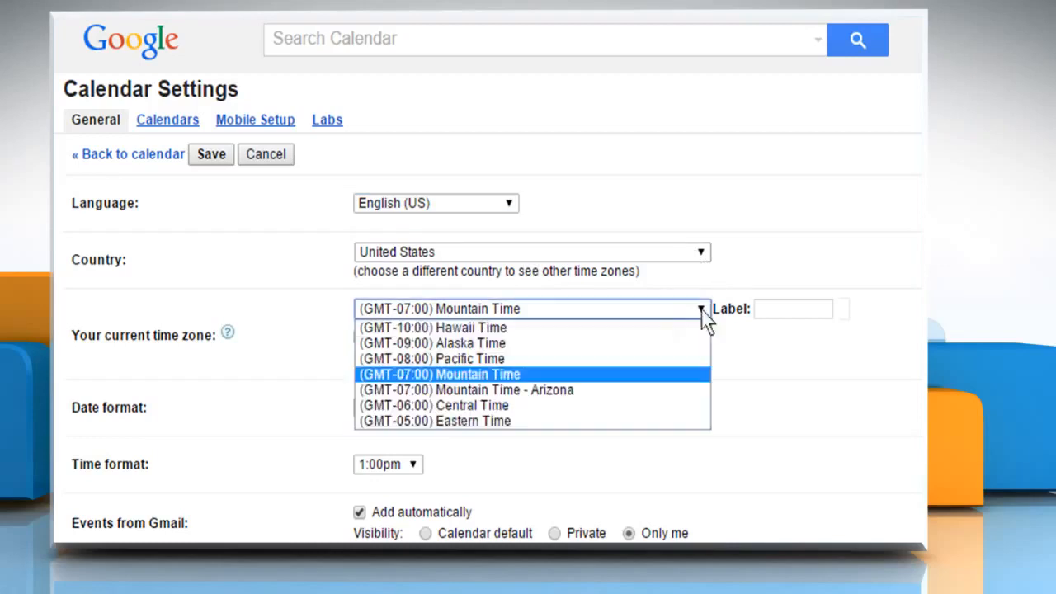
left_click(431, 358)
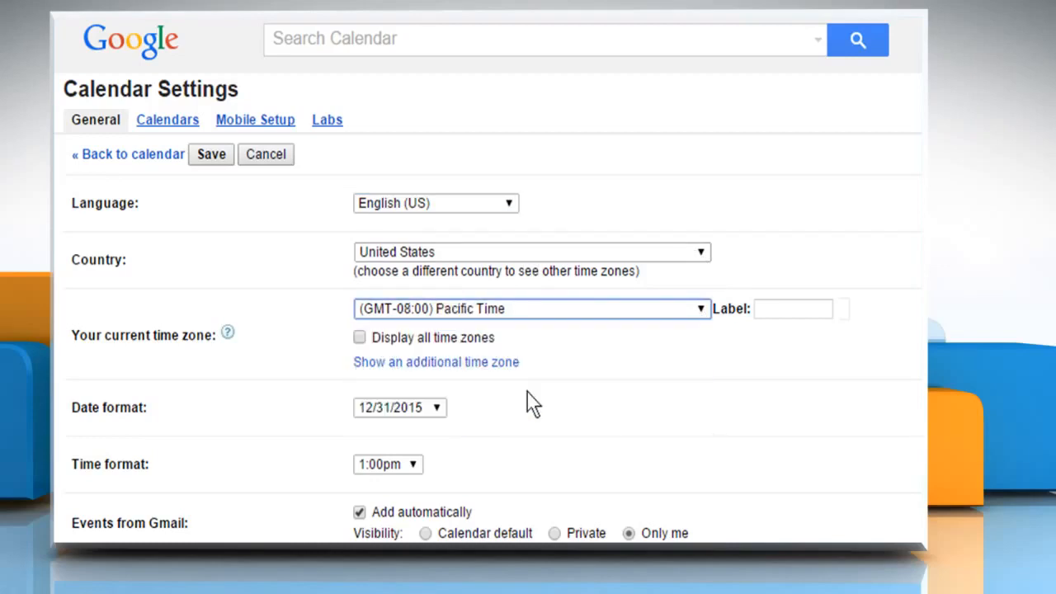
- Set the date format to day-first (31/12/2015)
scroll("down", 3)
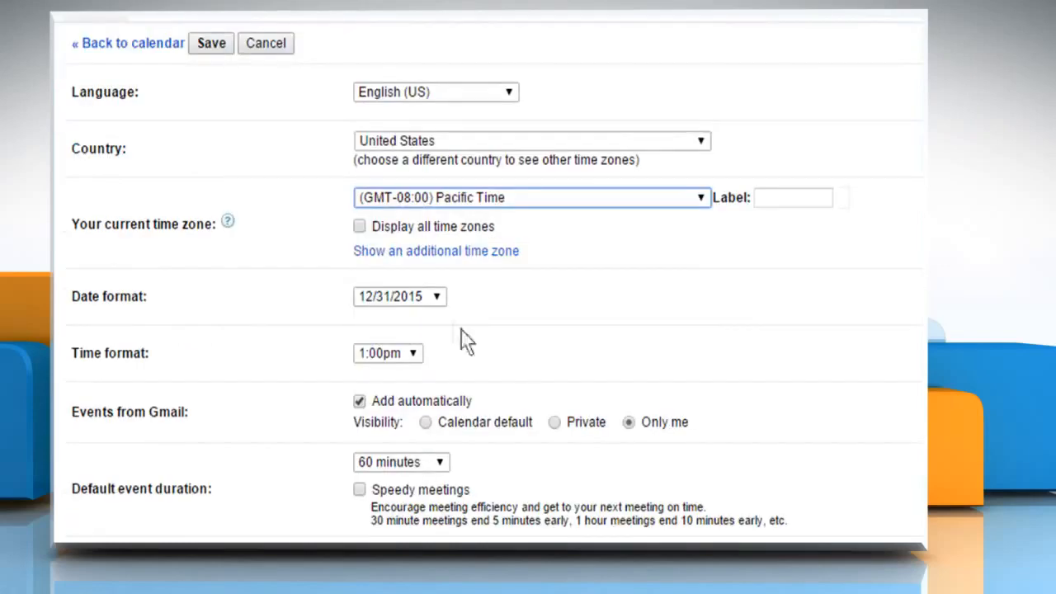
left_click(399, 296)
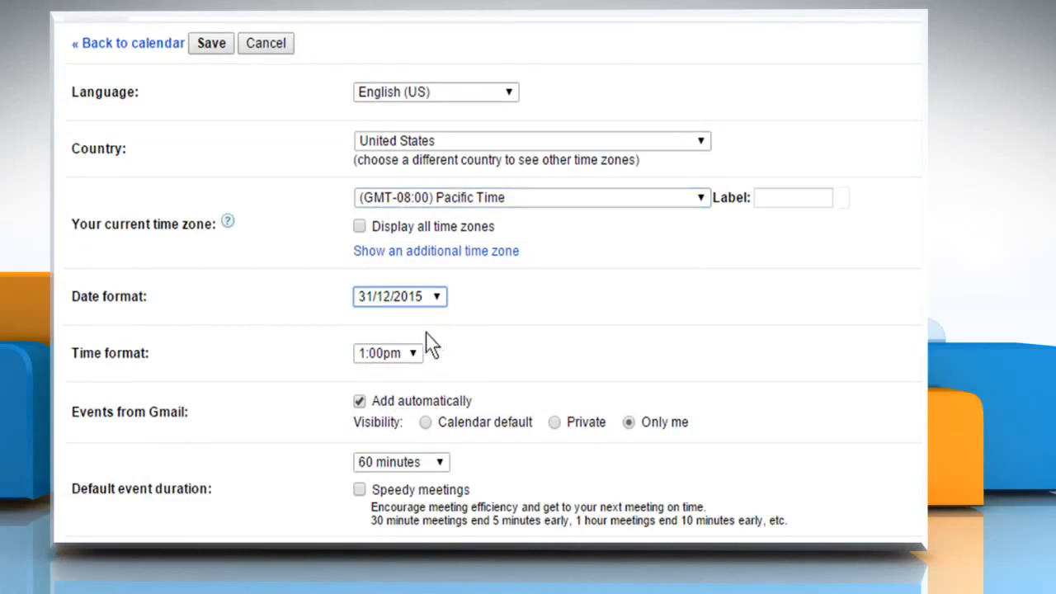
left_click(388, 353)
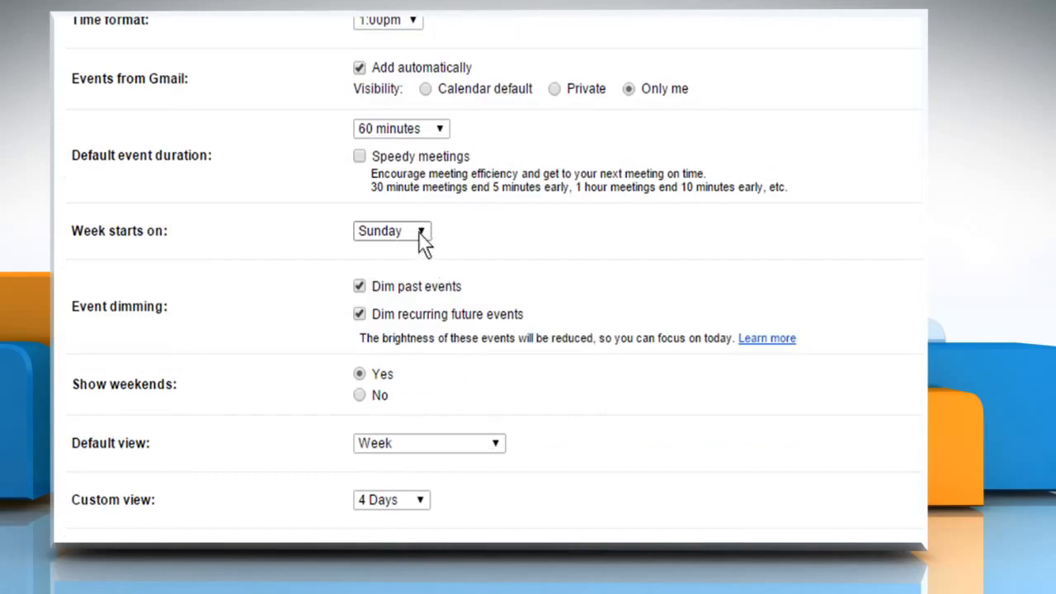
- Set the Default view to Month and reach the bottom of the settings page
left_click(393, 231)
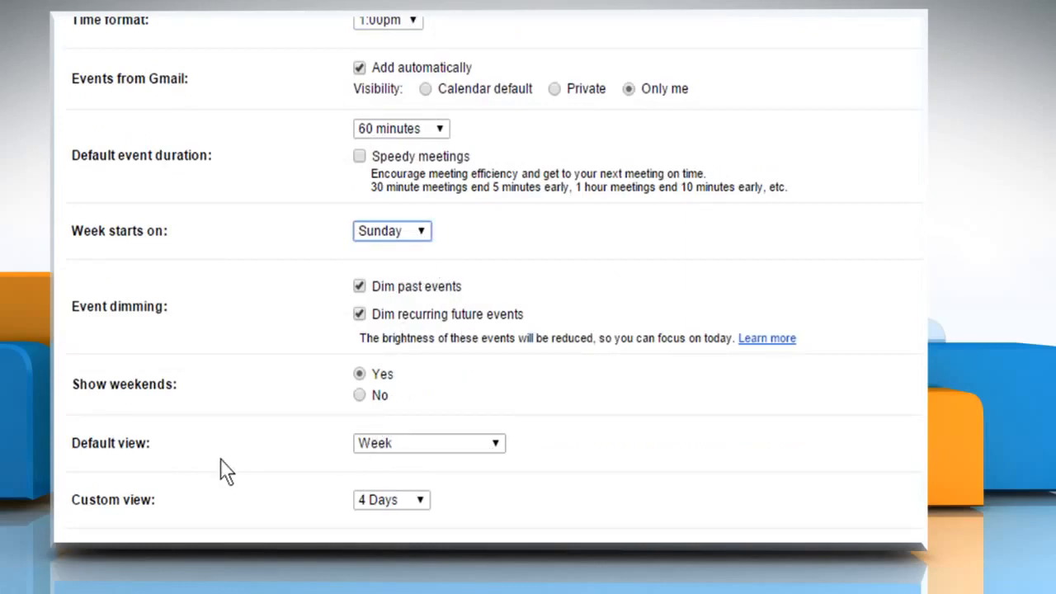
left_click(429, 442)
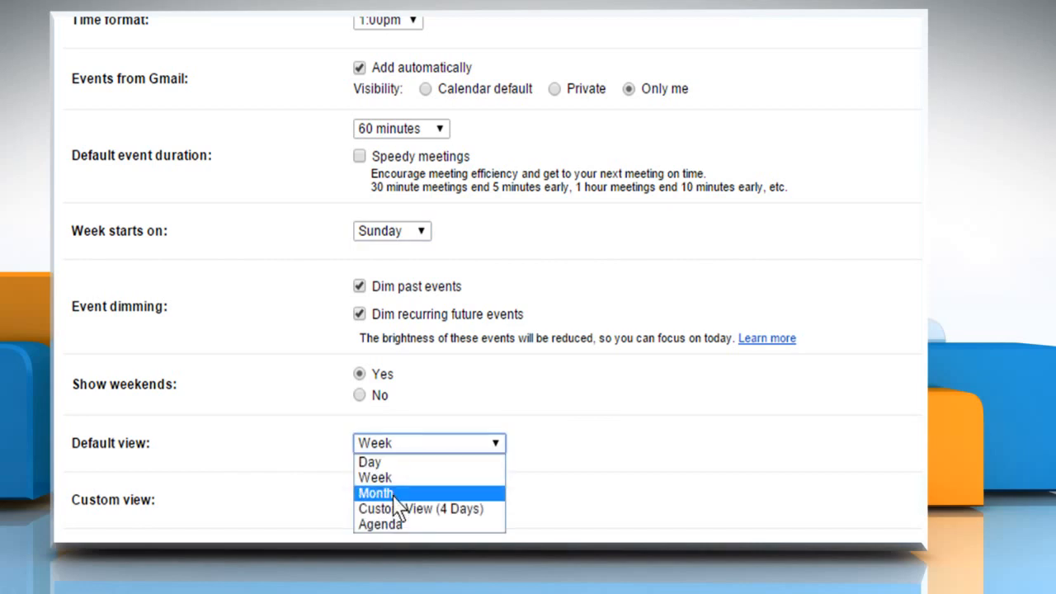
left_click(374, 492)
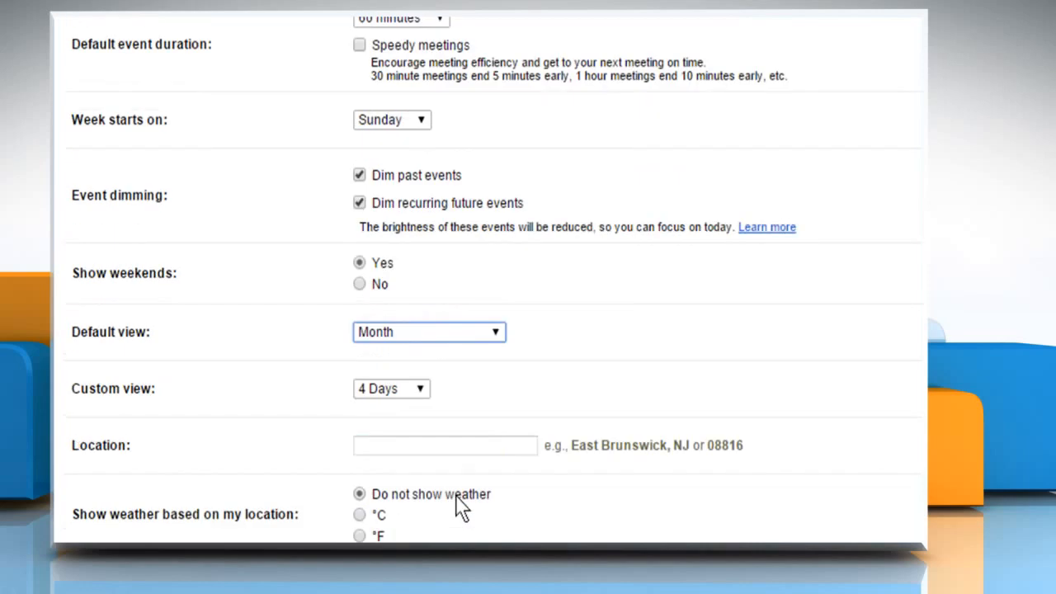
scroll("down", 3)
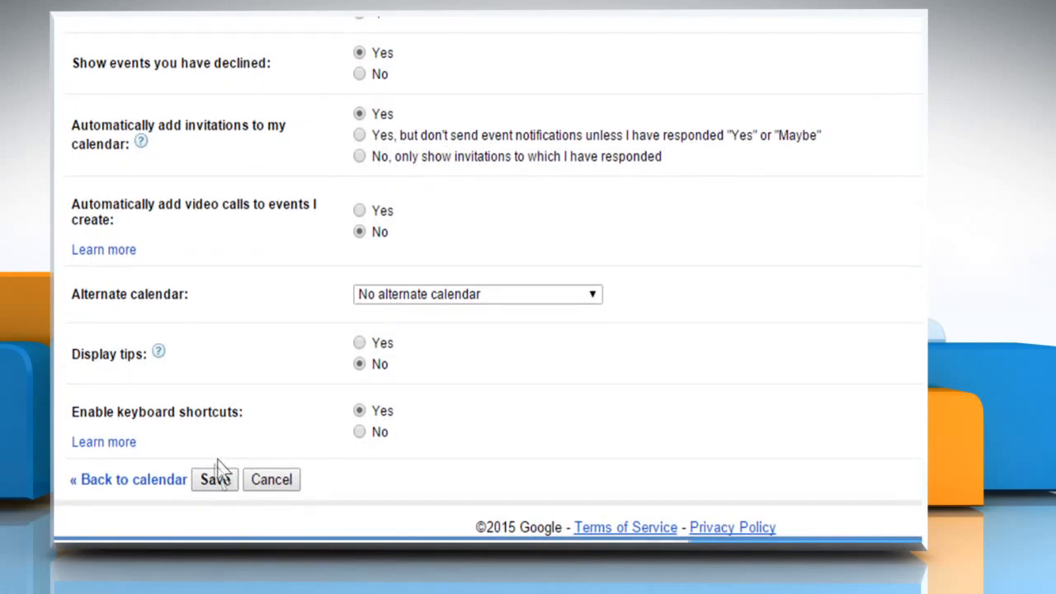
- Save the settings, returning to the calendar showing March 2015 in Month view
left_click(214, 479)
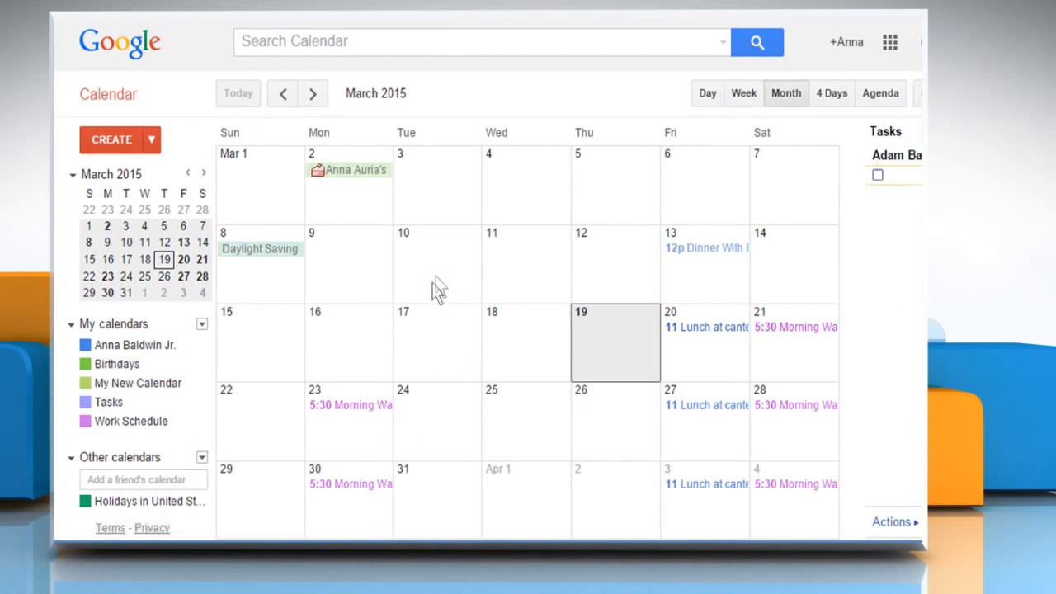
mouse_move(512, 330)
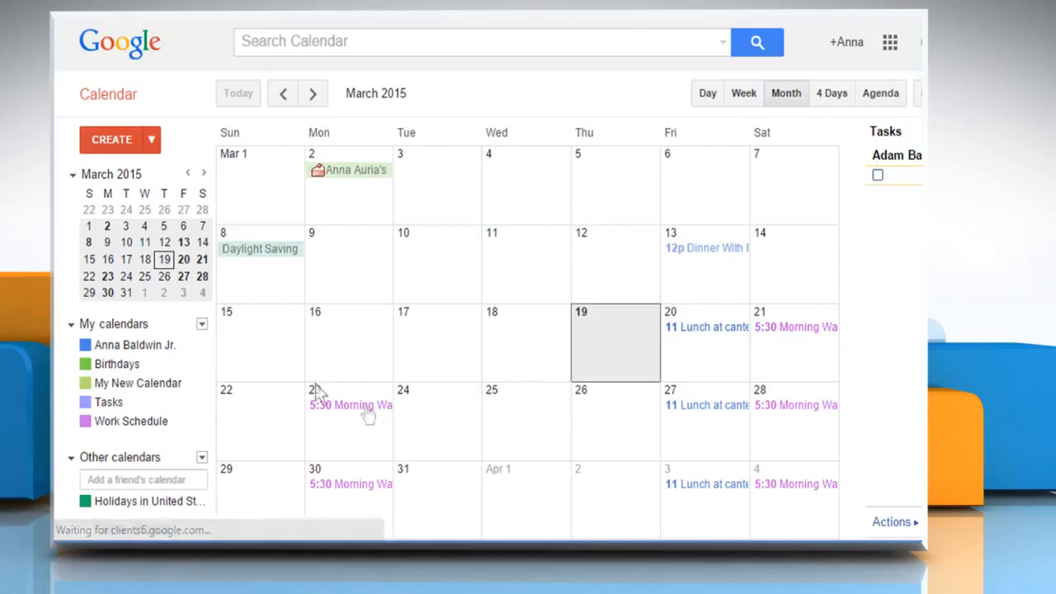
mouse_move(310, 387)
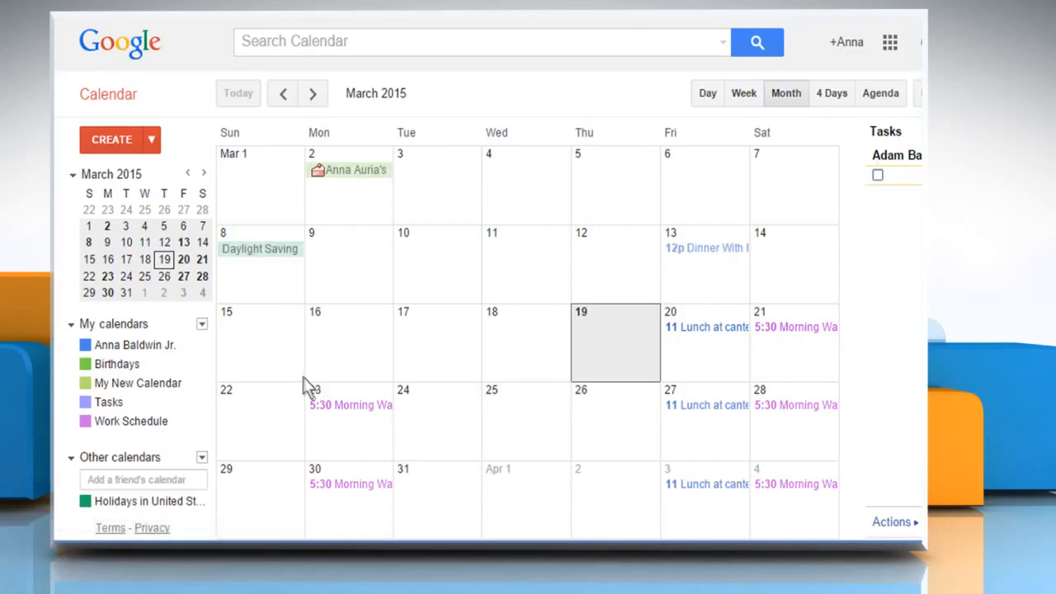